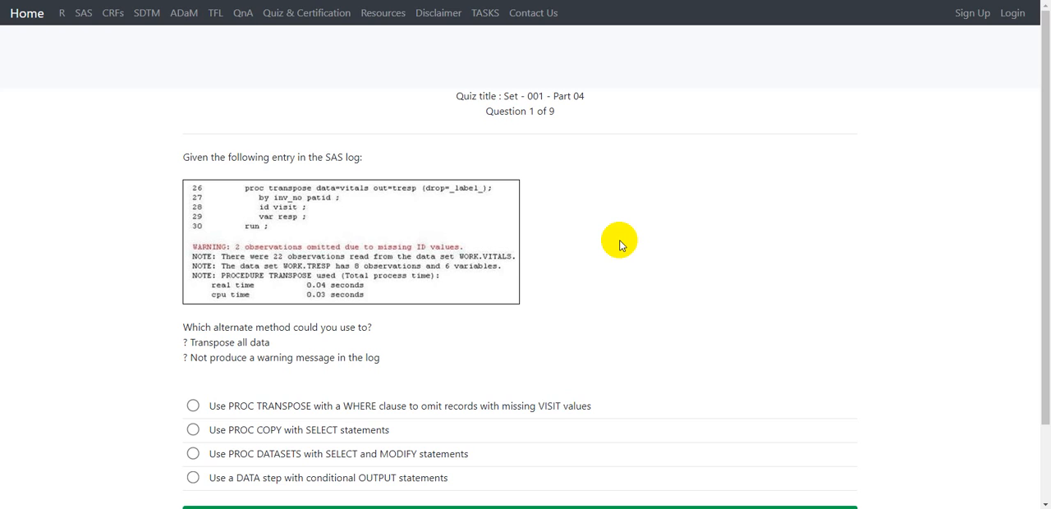
pyautogui.moveTo(318, 157)
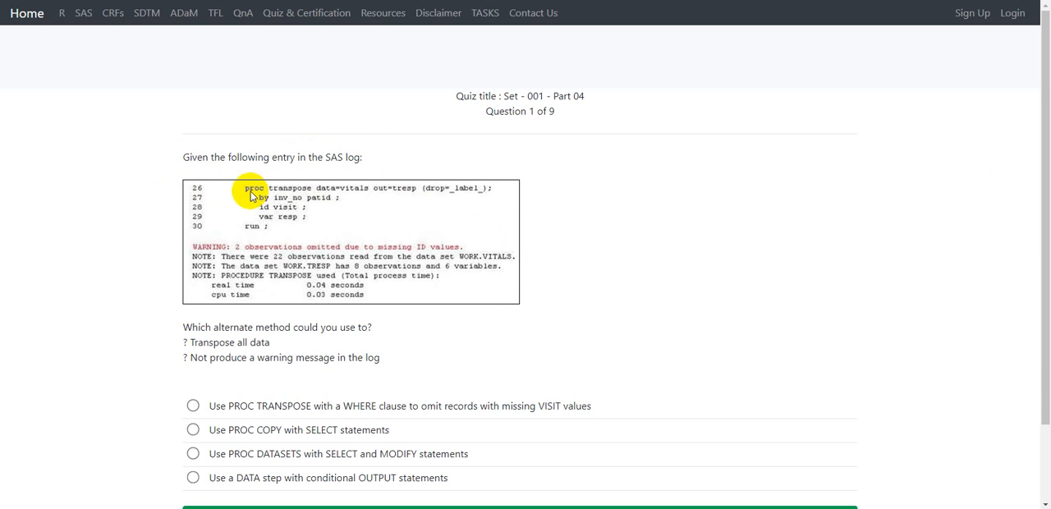
pyautogui.moveTo(253, 212)
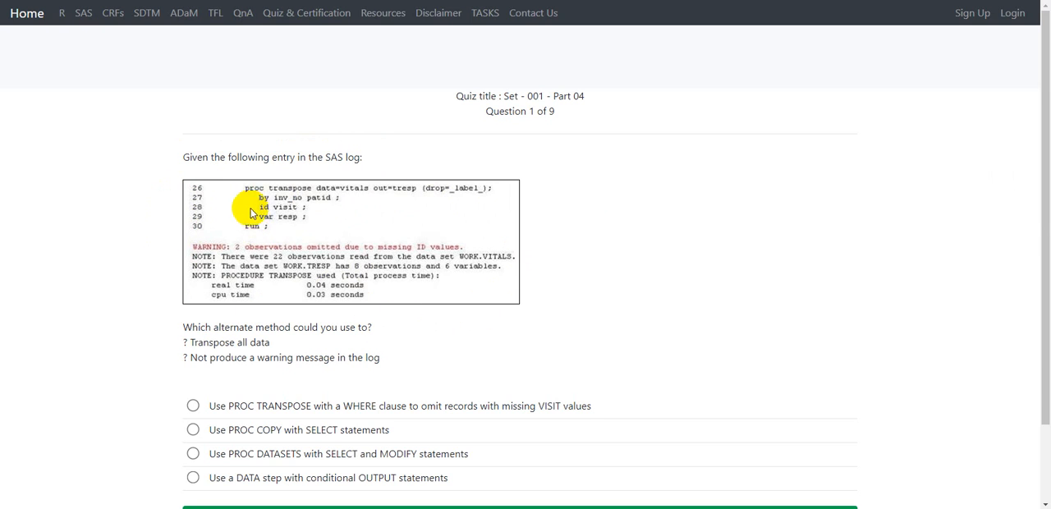
pyautogui.moveTo(318, 223)
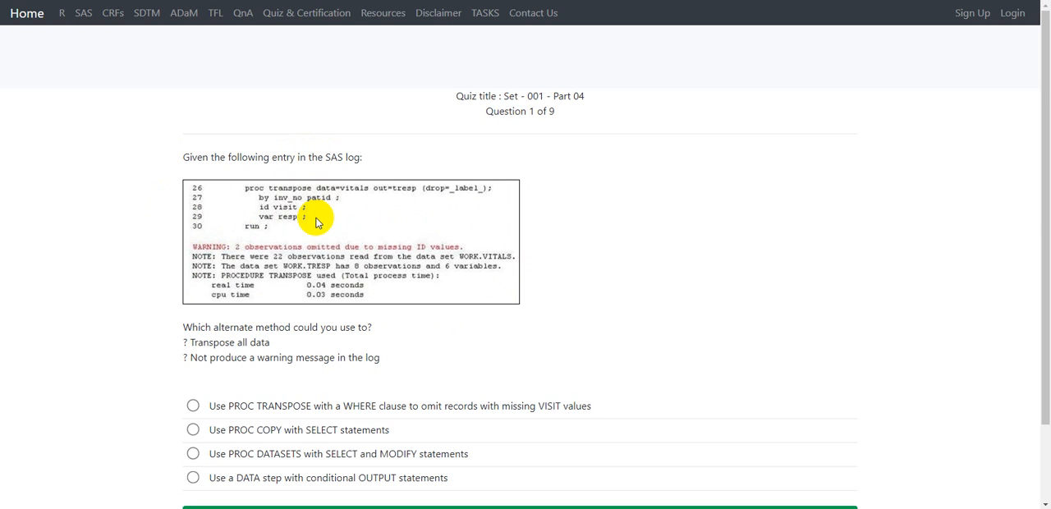
# Step: Highlight the 'Transpose all data' requirement and choose the PROC TRANSPOSE with WHERE clause option for question 1
pyautogui.scroll(-3)
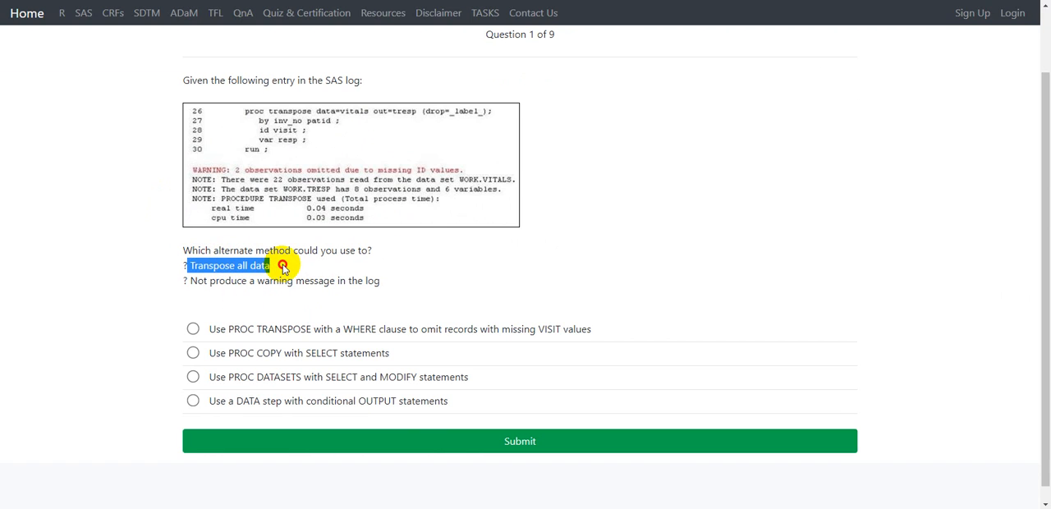
pyautogui.doubleClick(284, 281)
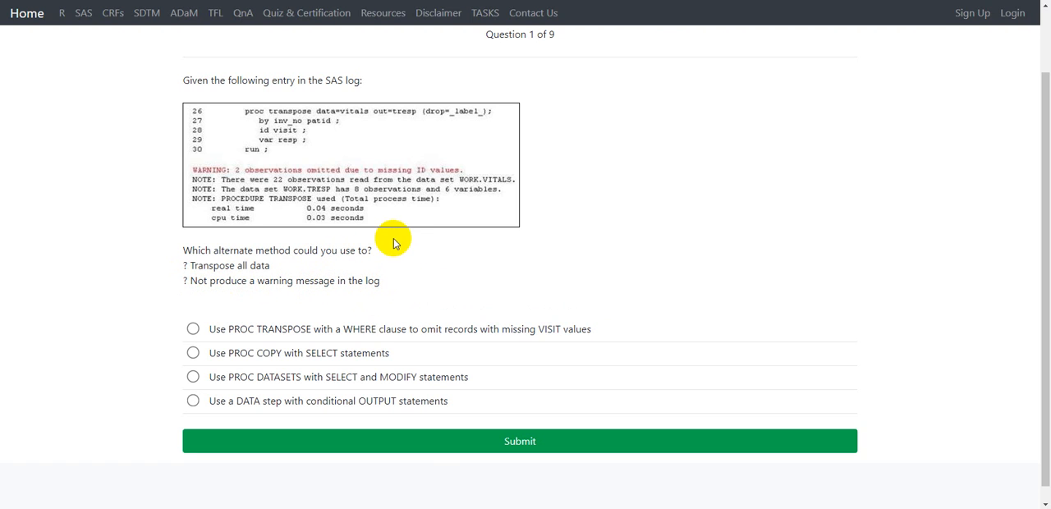
pyautogui.moveTo(464, 181)
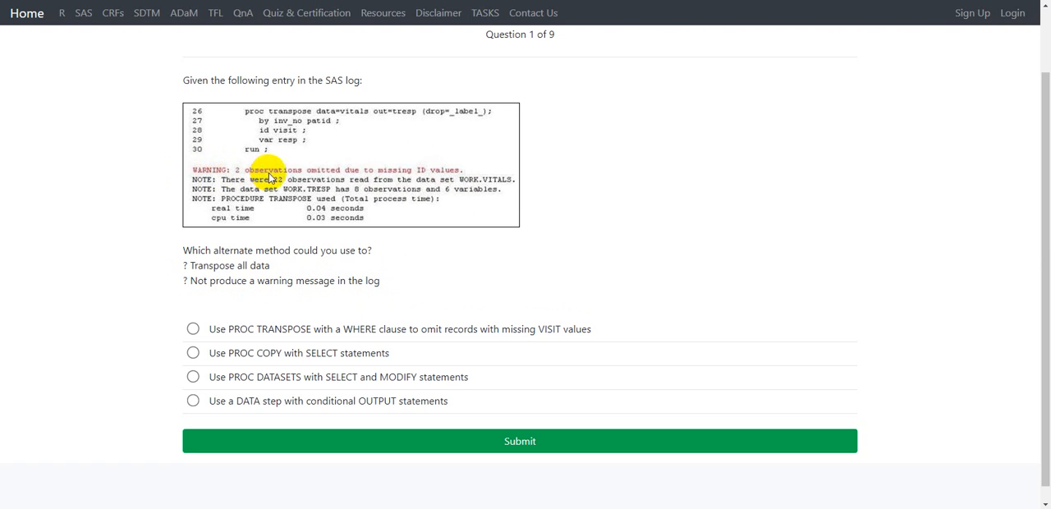
pyautogui.moveTo(451, 177)
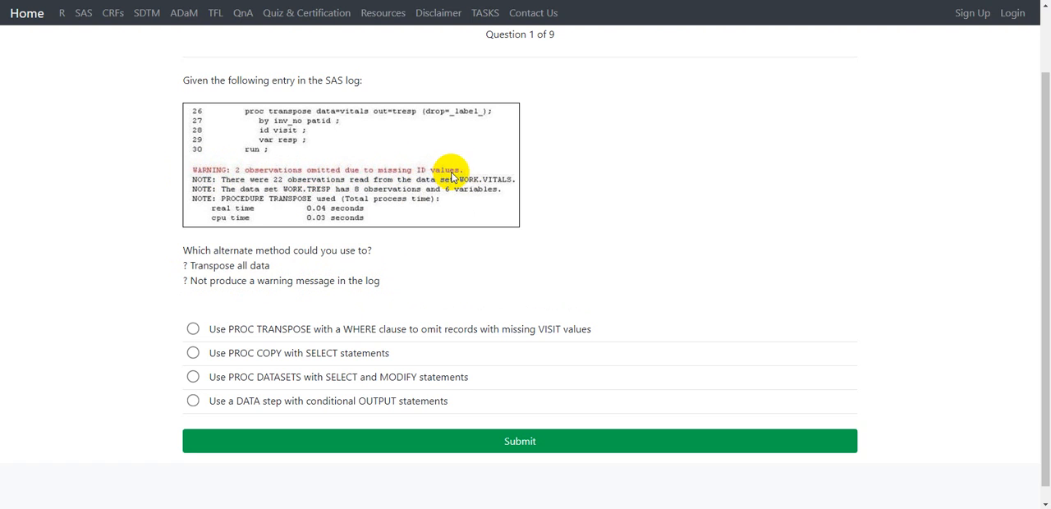
pyautogui.moveTo(220, 125)
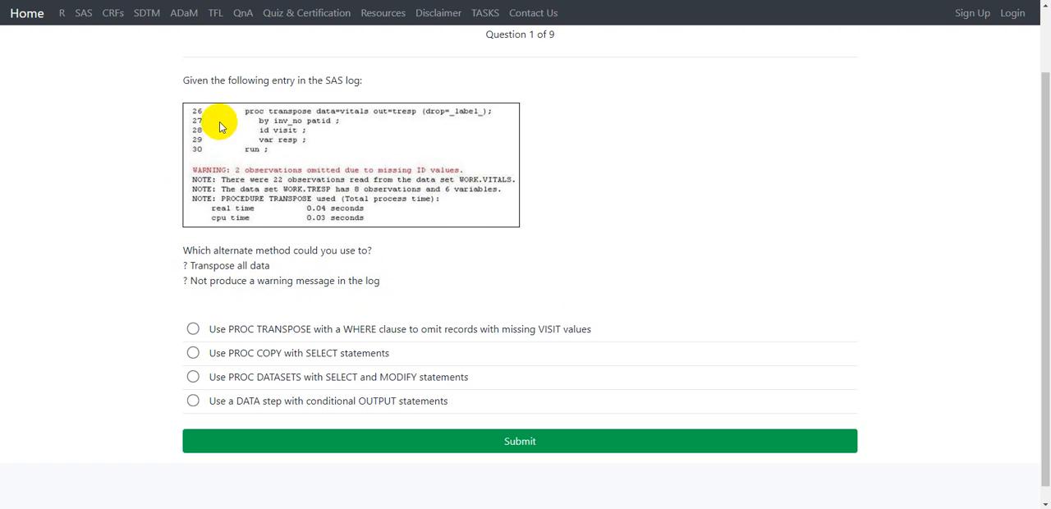
pyautogui.moveTo(349, 177)
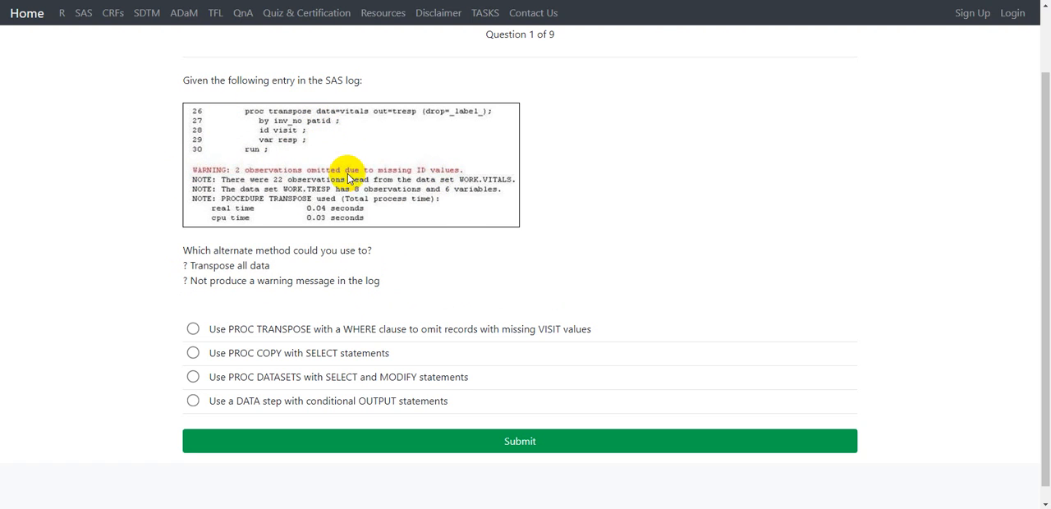
pyautogui.moveTo(253, 105)
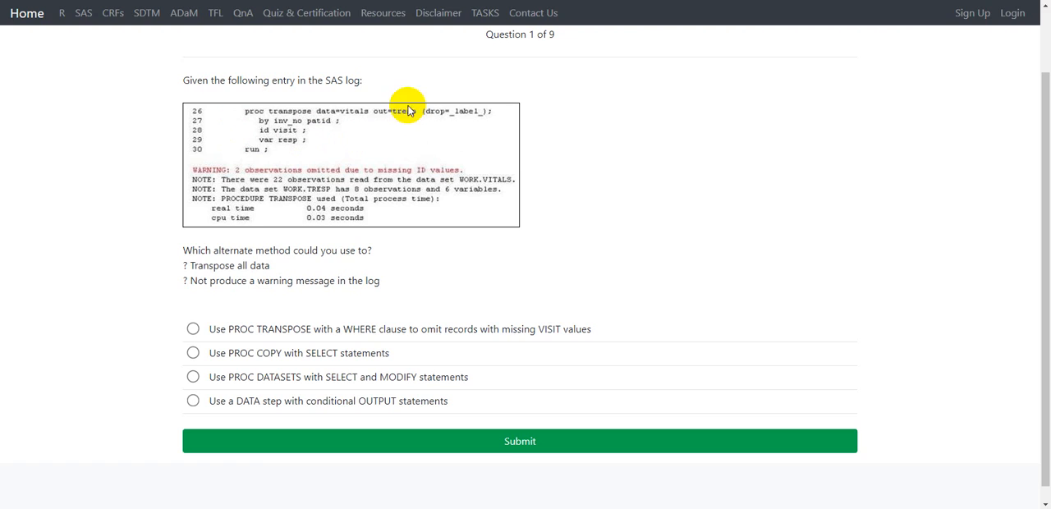
pyautogui.moveTo(388, 118)
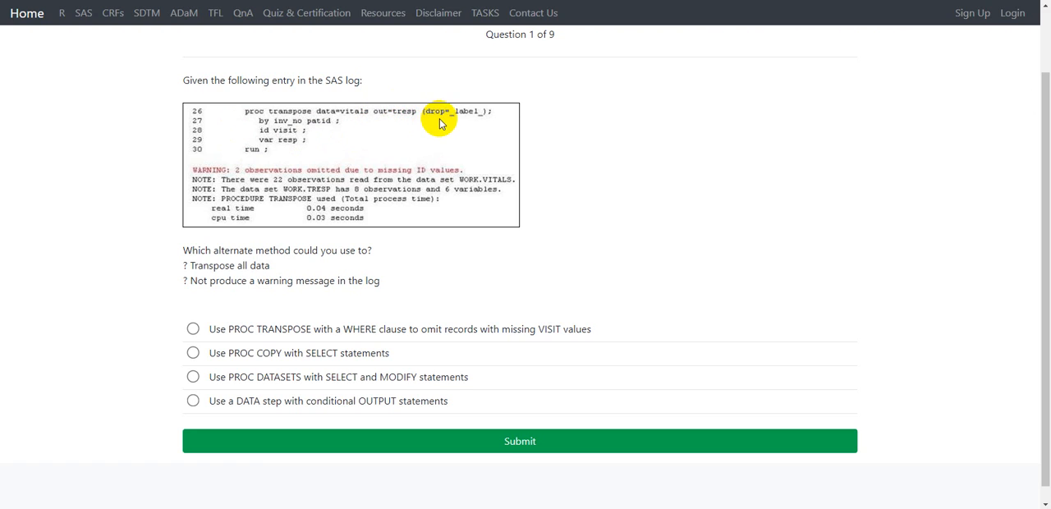
pyautogui.moveTo(480, 135)
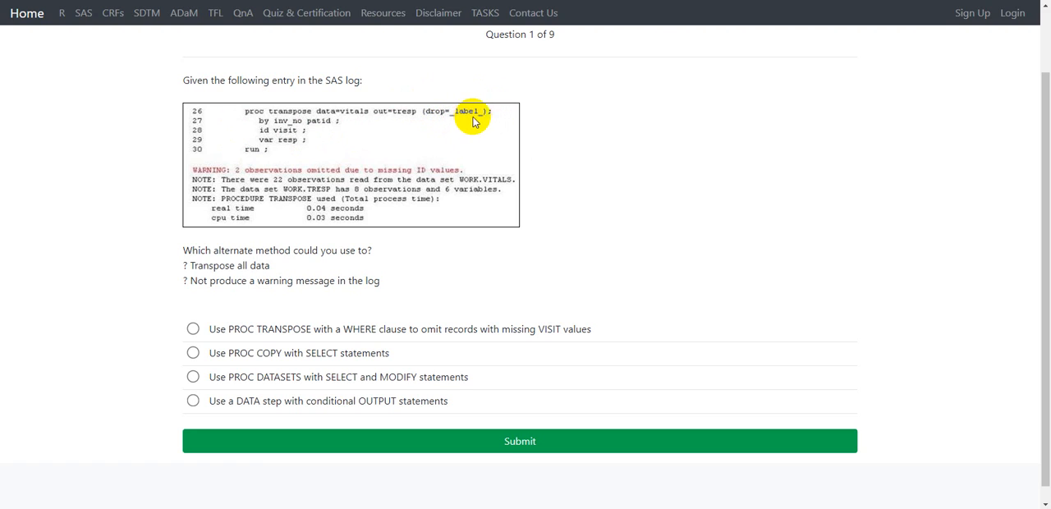
pyautogui.moveTo(463, 121)
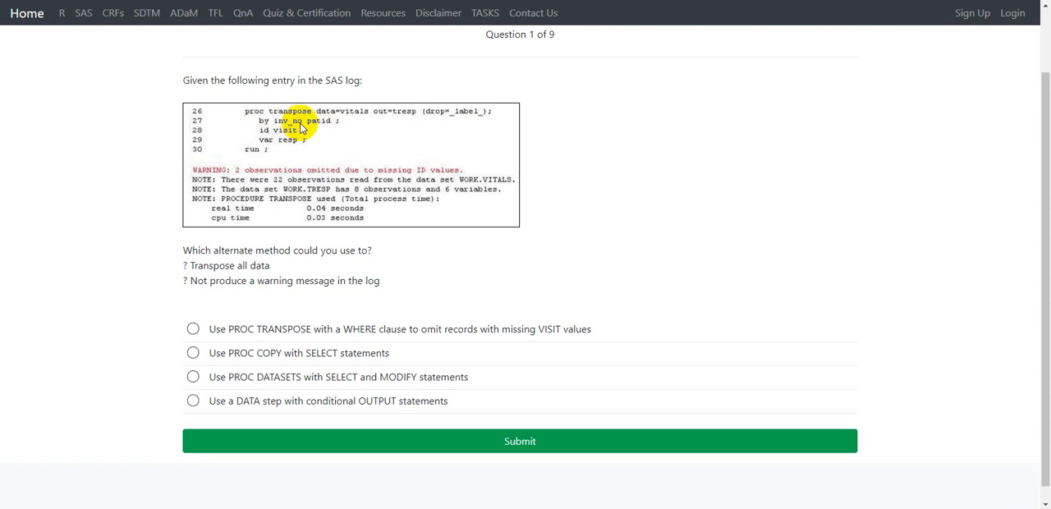
pyautogui.moveTo(335, 128)
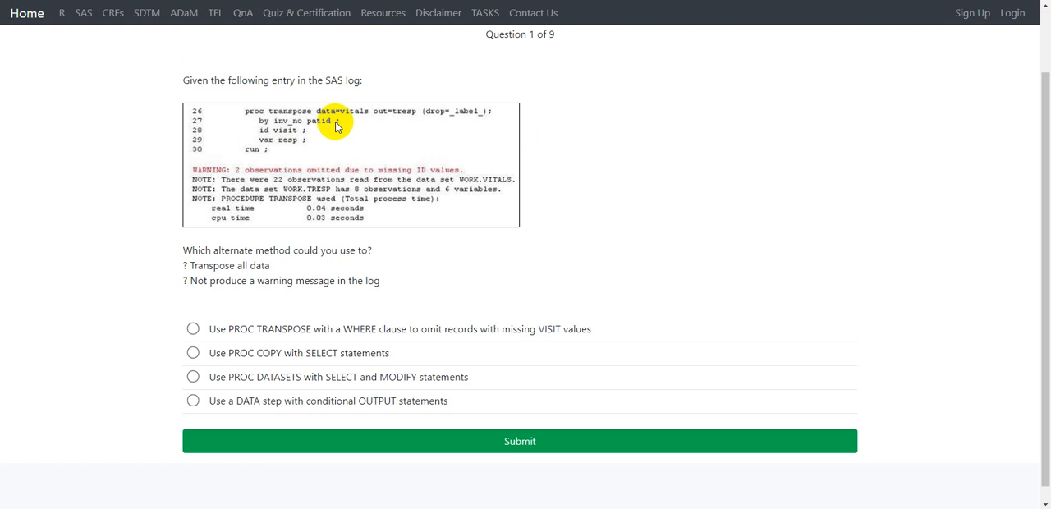
pyautogui.moveTo(329, 131)
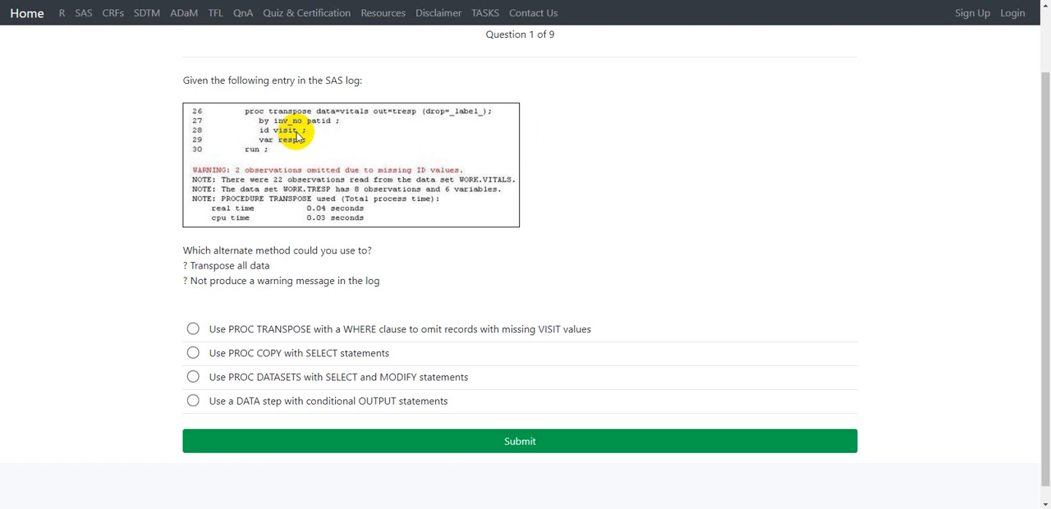
pyautogui.moveTo(311, 136)
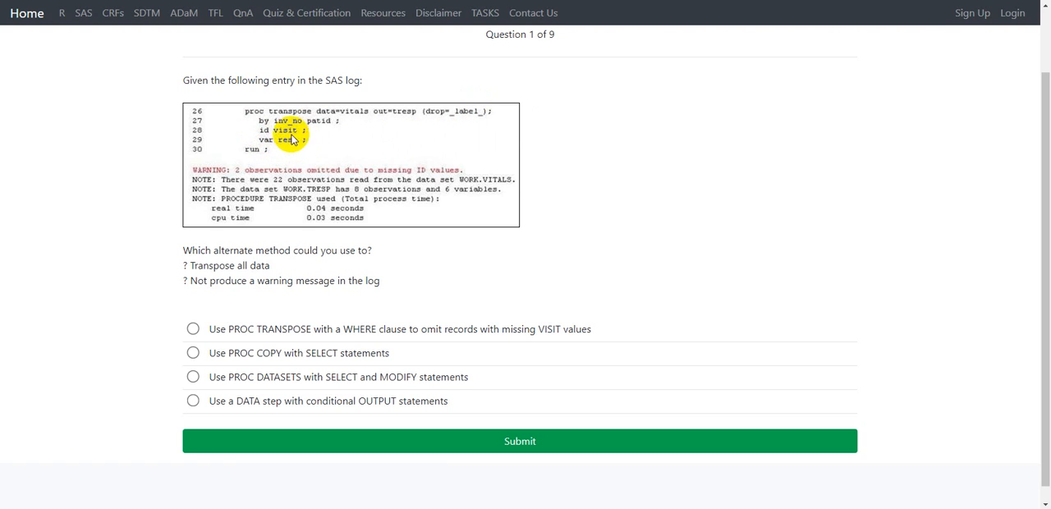
pyautogui.moveTo(301, 150)
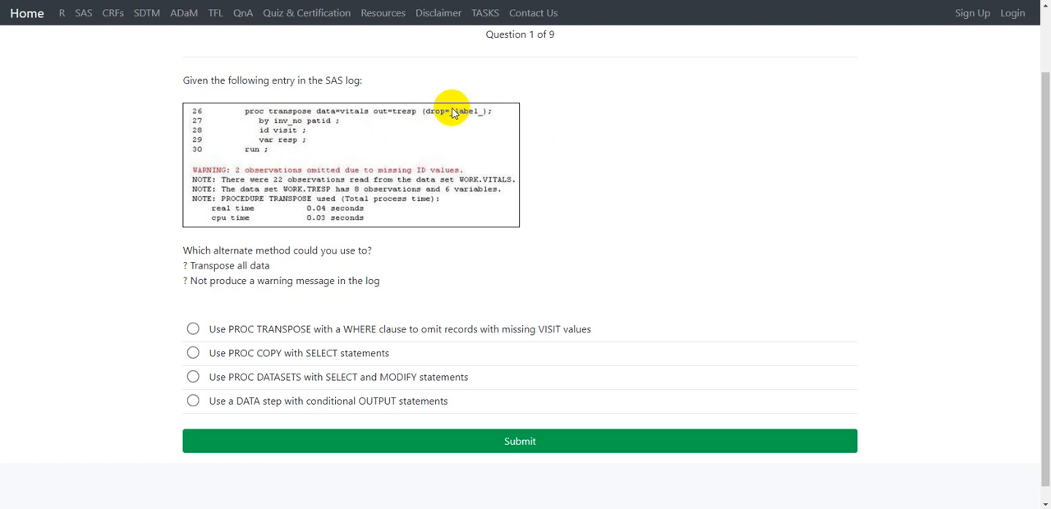
pyautogui.moveTo(470, 106)
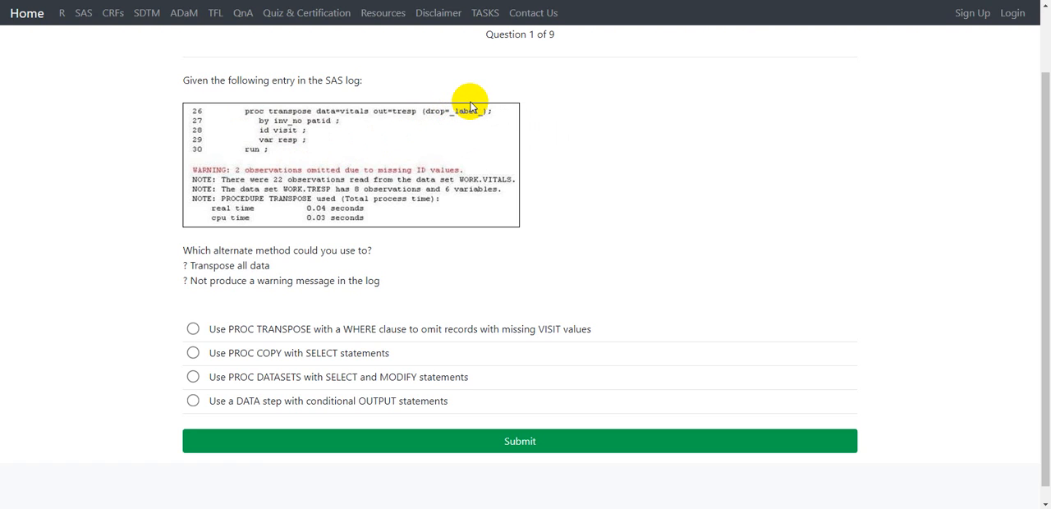
pyautogui.moveTo(311, 151)
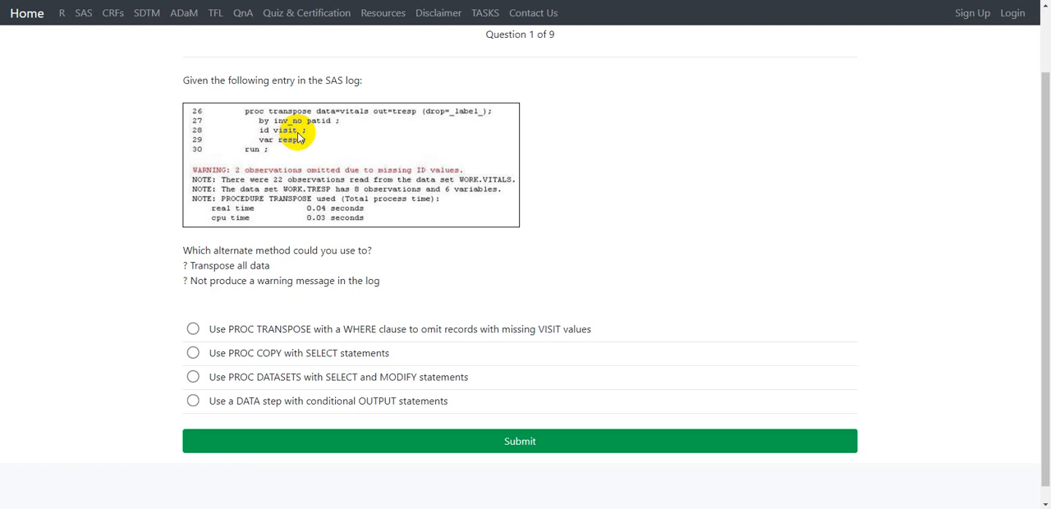
pyautogui.moveTo(319, 158)
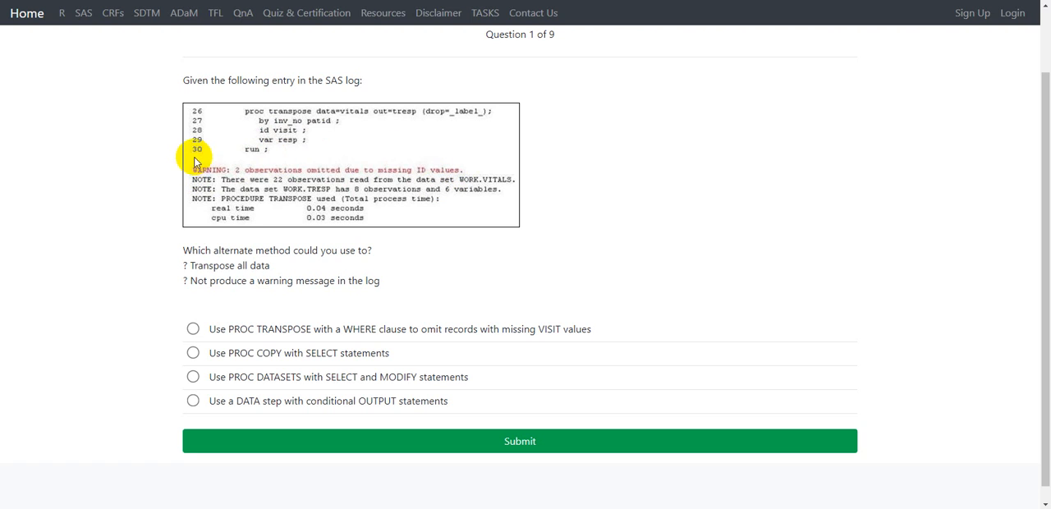
pyautogui.moveTo(470, 174)
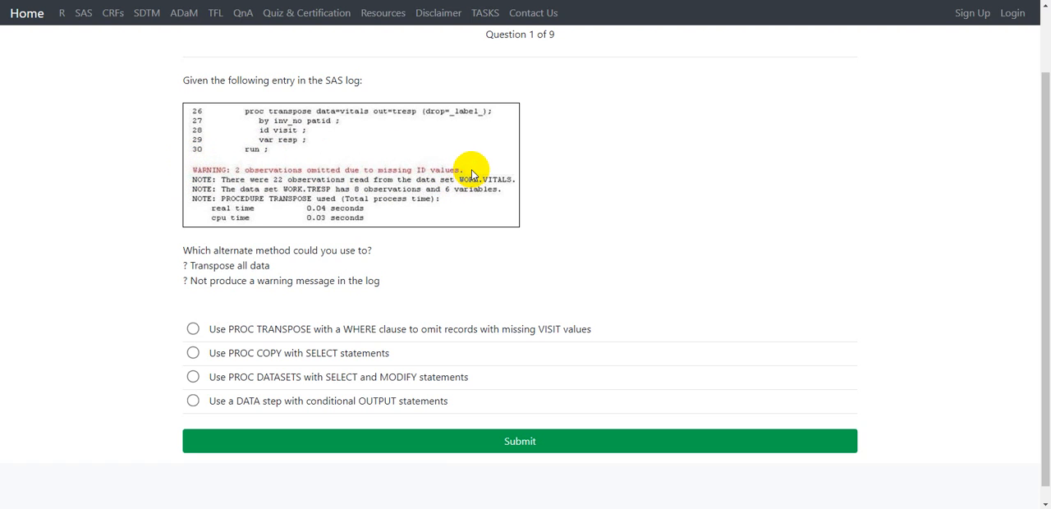
pyautogui.moveTo(468, 173)
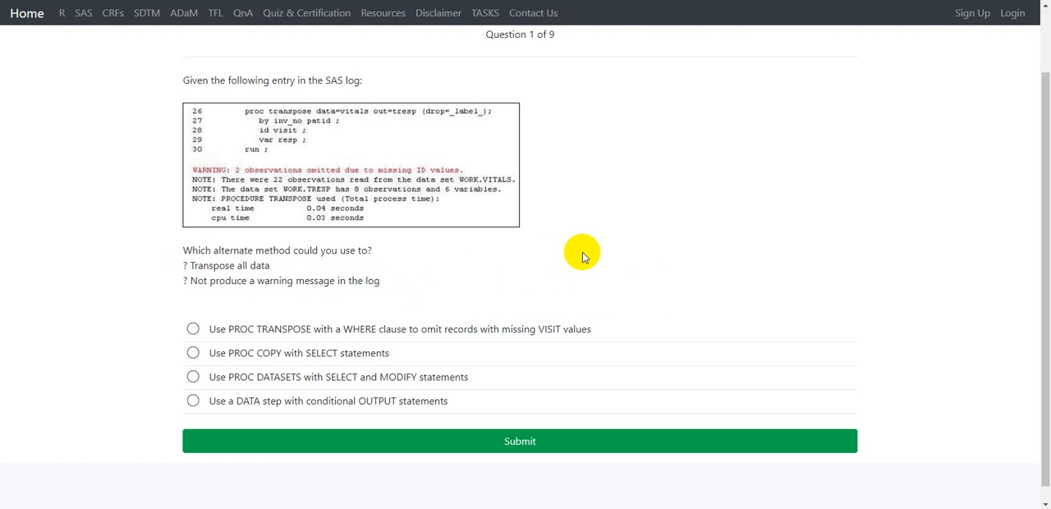
pyautogui.moveTo(568, 250)
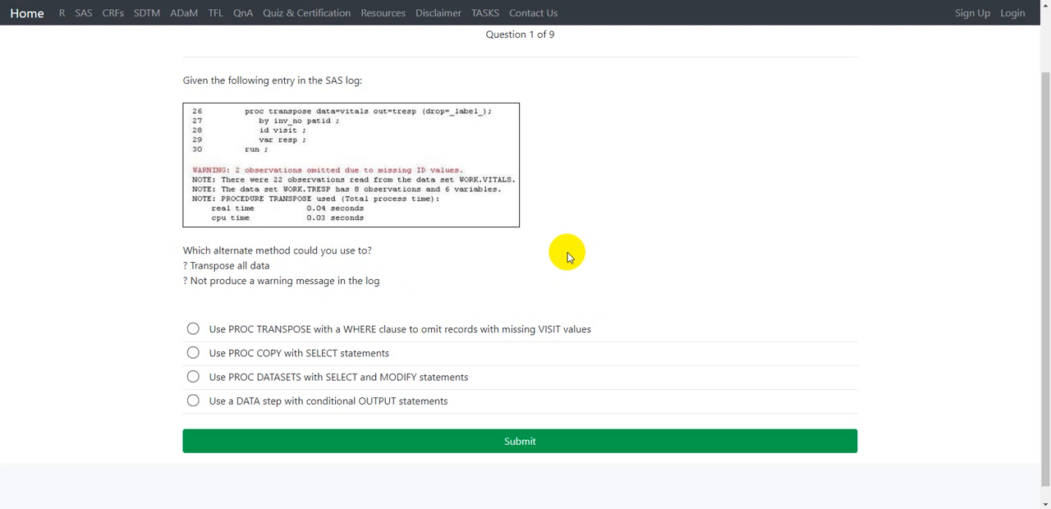
pyautogui.moveTo(540, 249)
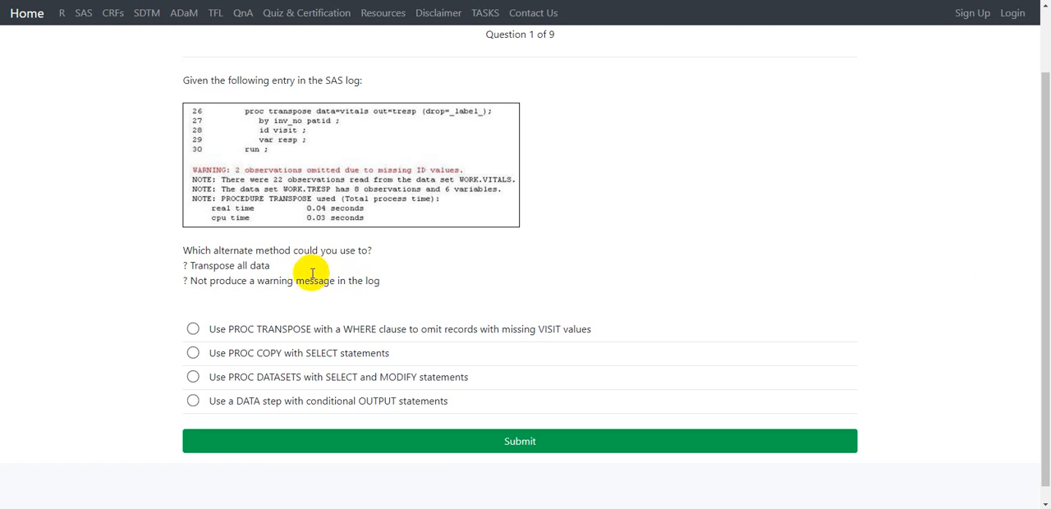
pyautogui.moveTo(286, 339)
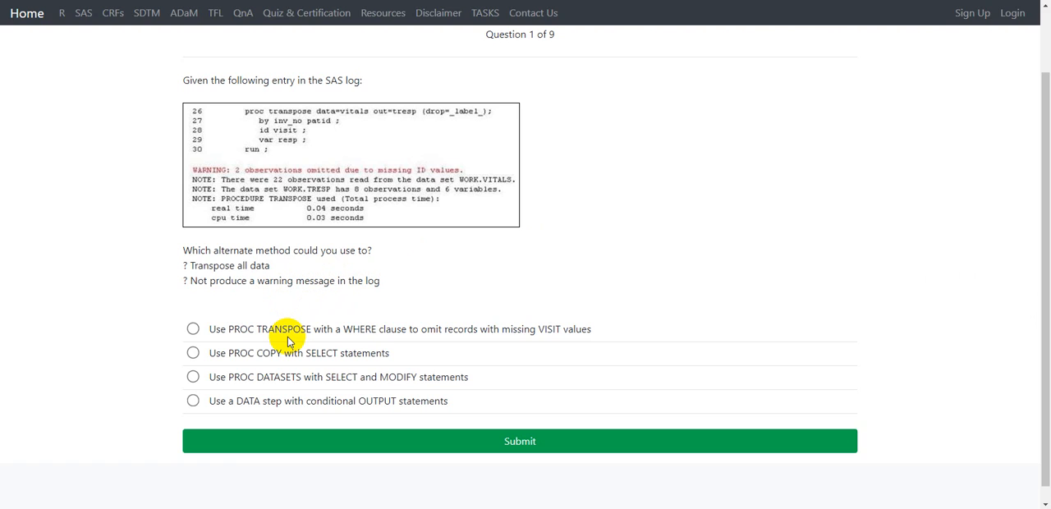
pyautogui.moveTo(217, 337)
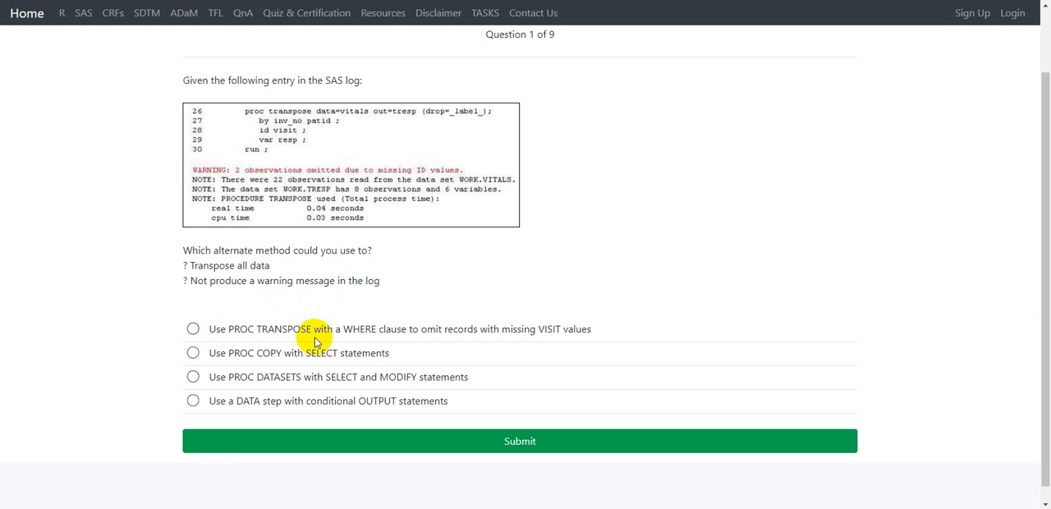
pyautogui.moveTo(430, 337)
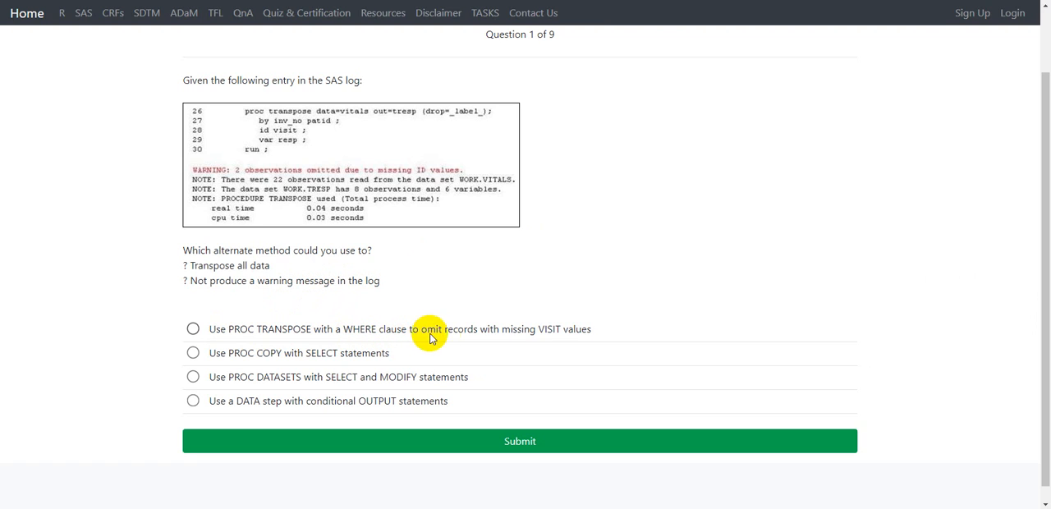
pyautogui.moveTo(599, 337)
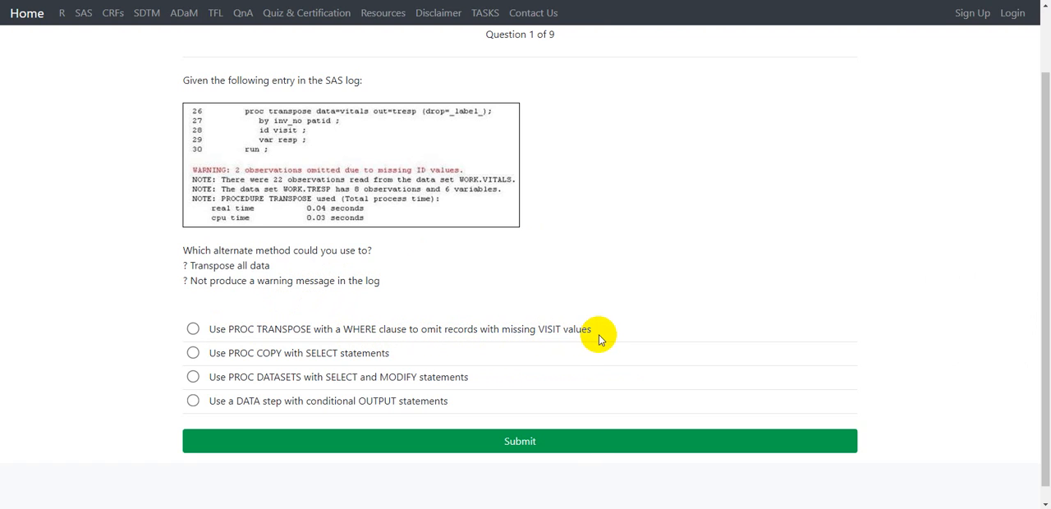
pyautogui.moveTo(572, 329)
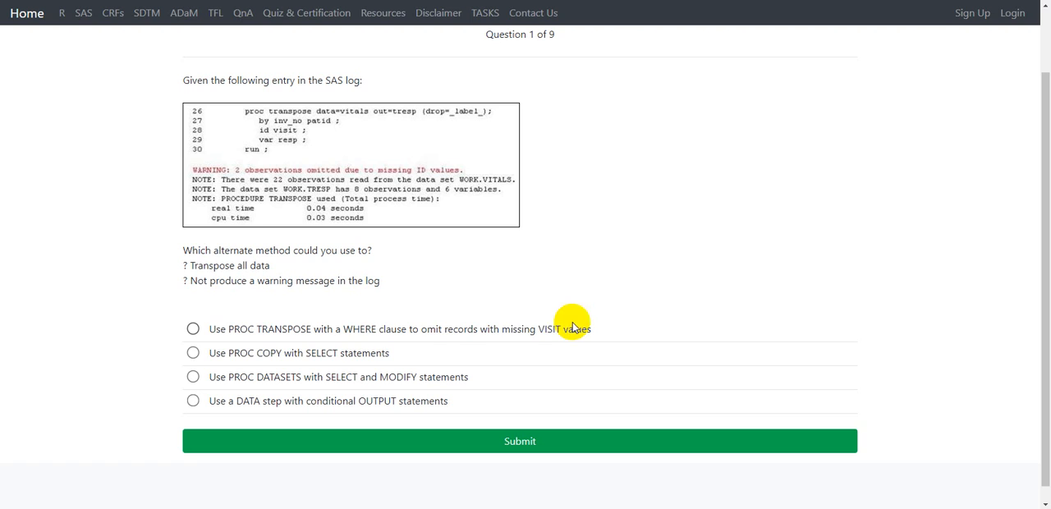
pyautogui.moveTo(517, 305)
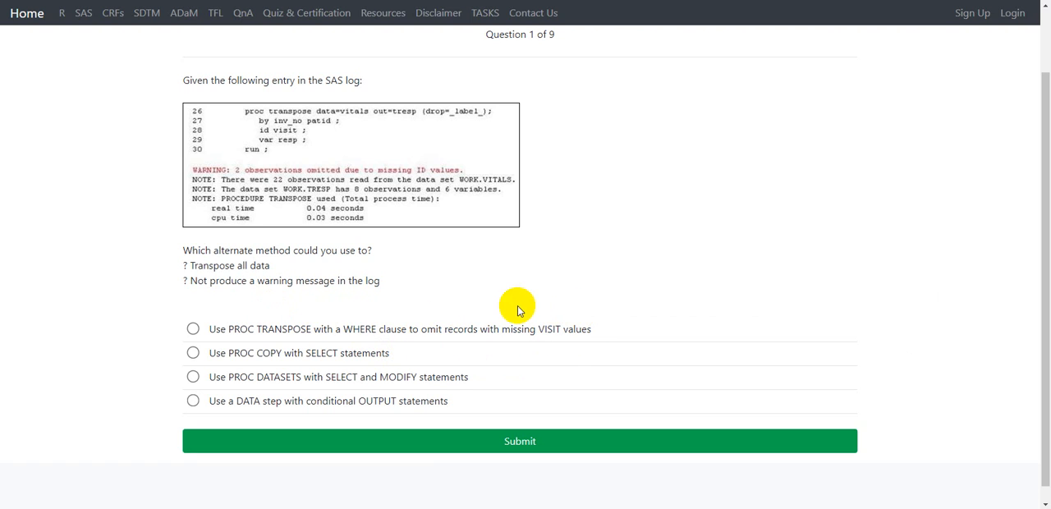
pyautogui.moveTo(550, 342)
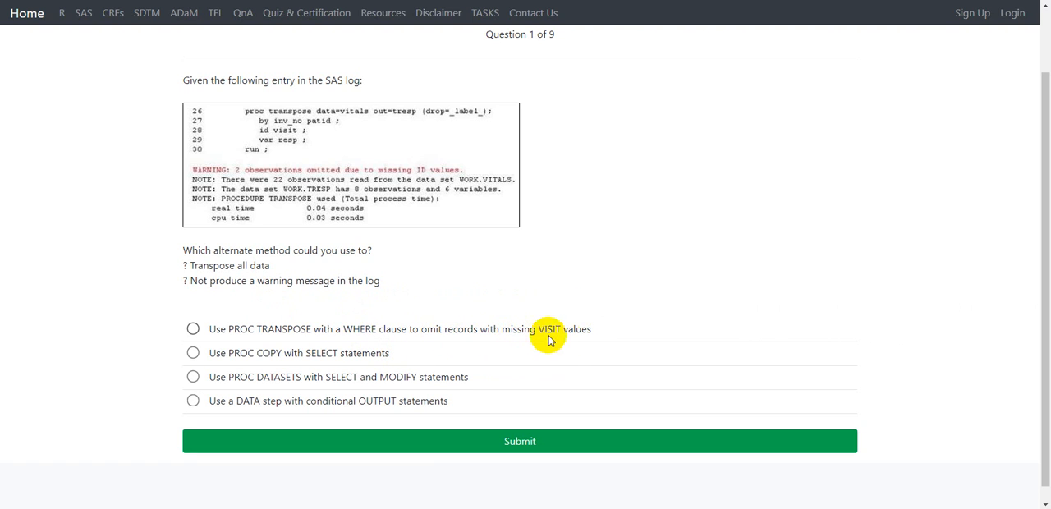
pyautogui.moveTo(584, 332)
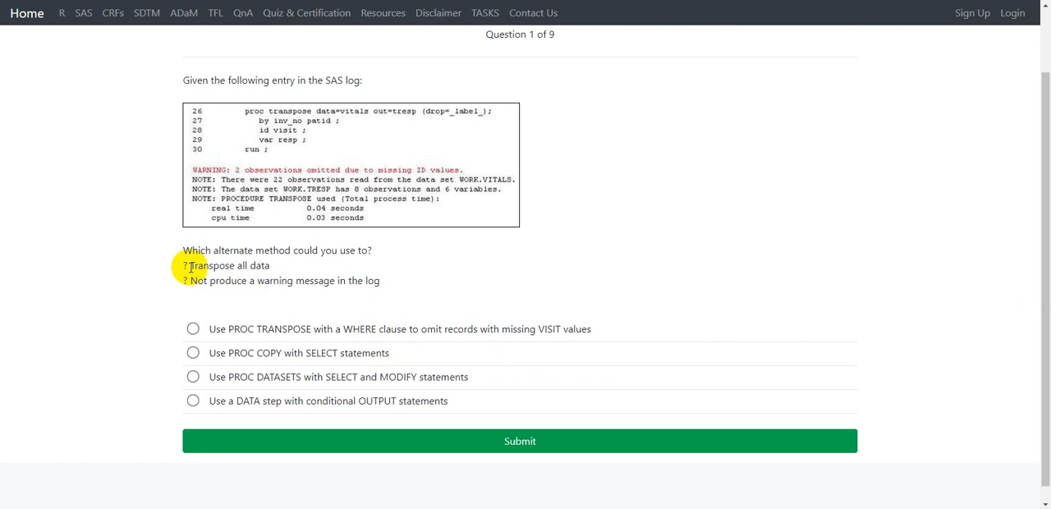
pyautogui.doubleClick(230, 266)
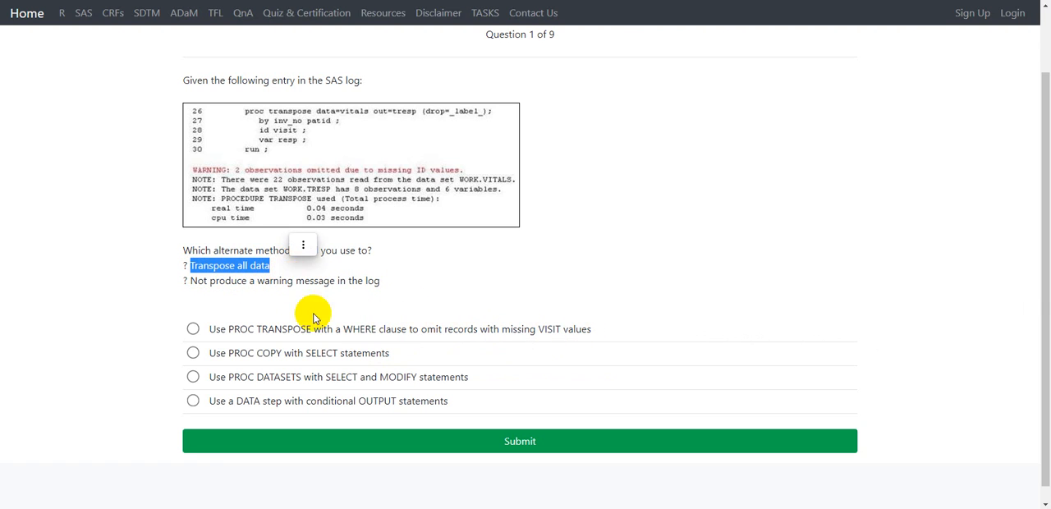
pyautogui.click(194, 329)
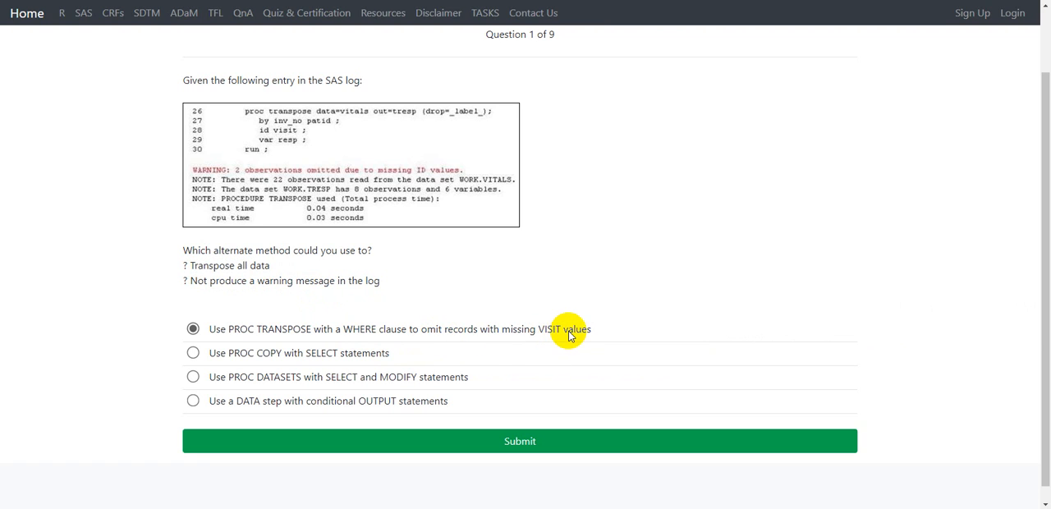
pyautogui.moveTo(595, 339)
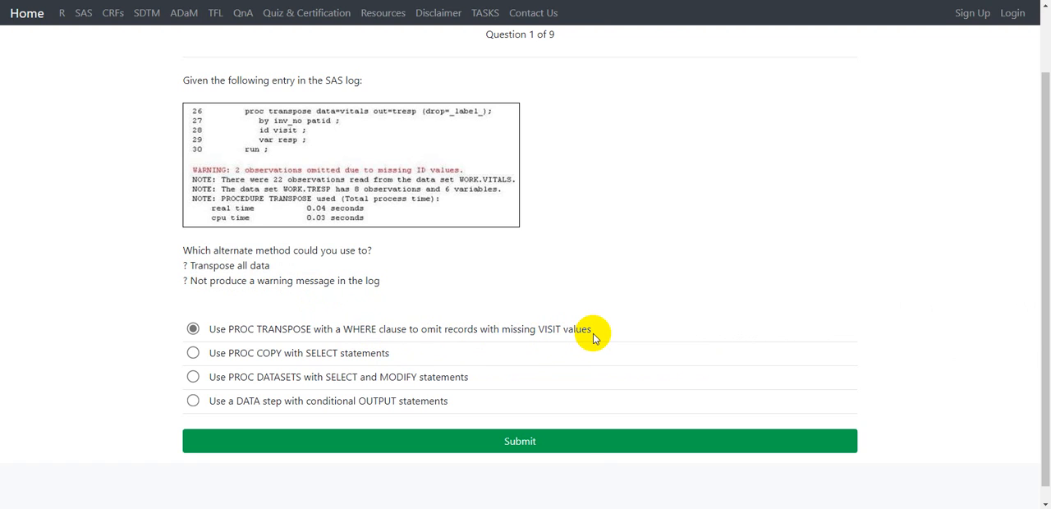
pyautogui.moveTo(414, 358)
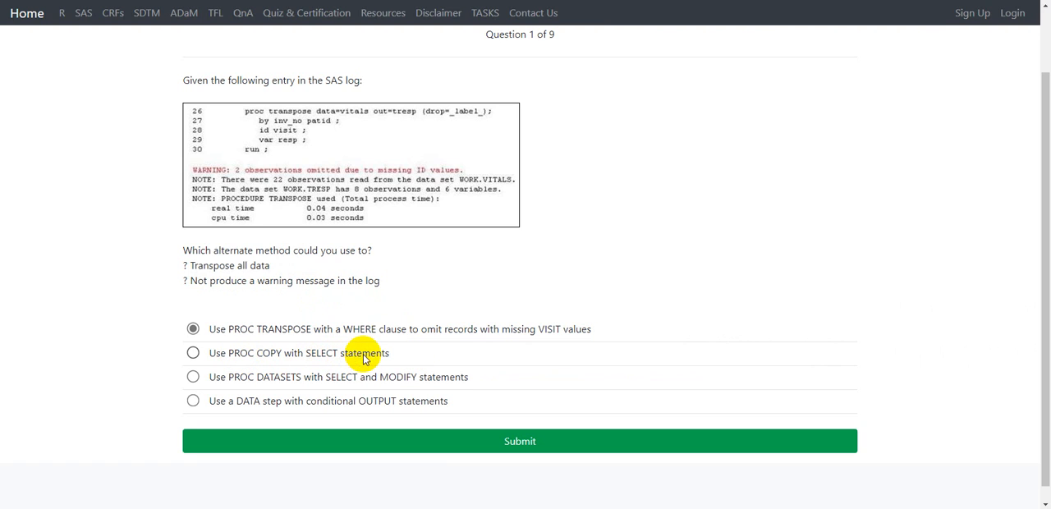
pyautogui.moveTo(256, 359)
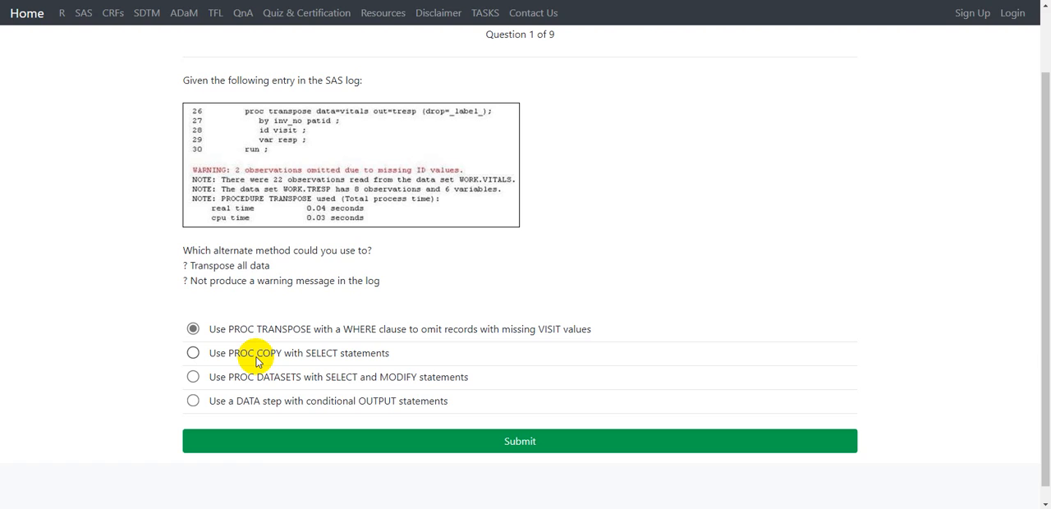
pyautogui.moveTo(240, 384)
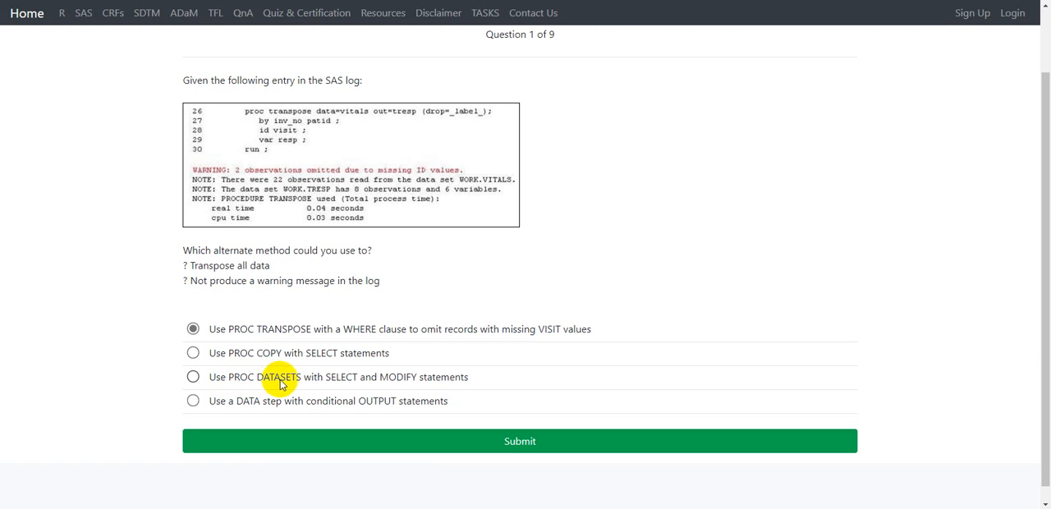
pyautogui.moveTo(466, 388)
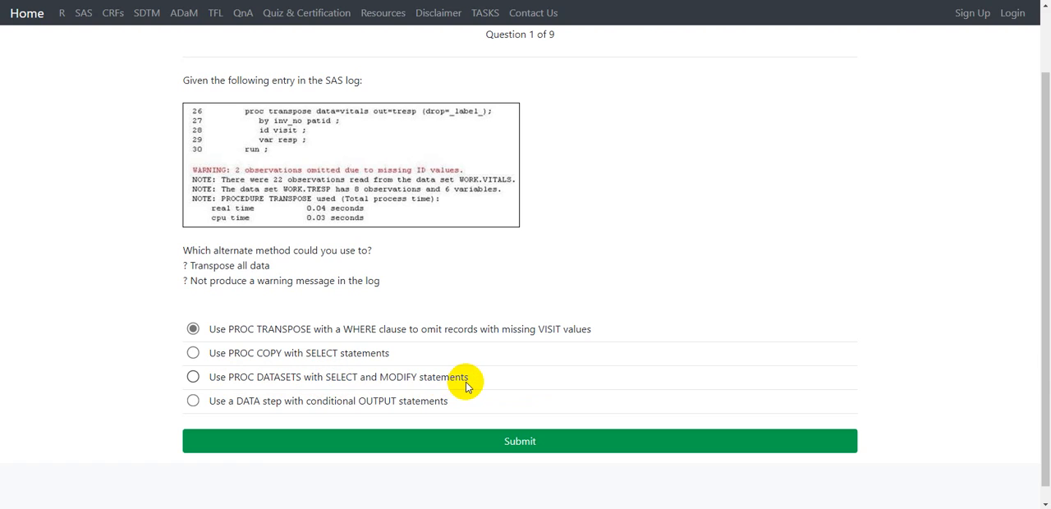
pyautogui.moveTo(282, 386)
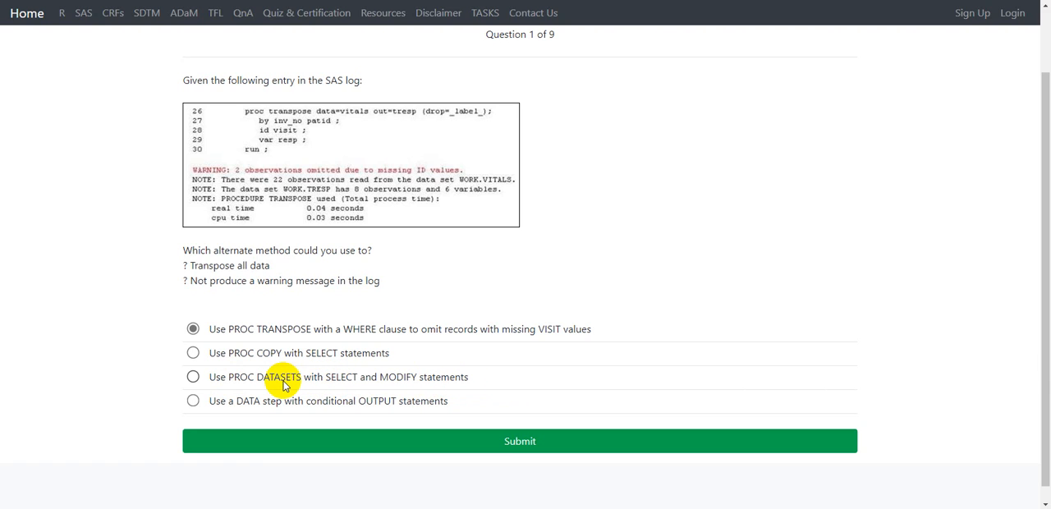
pyautogui.moveTo(392, 376)
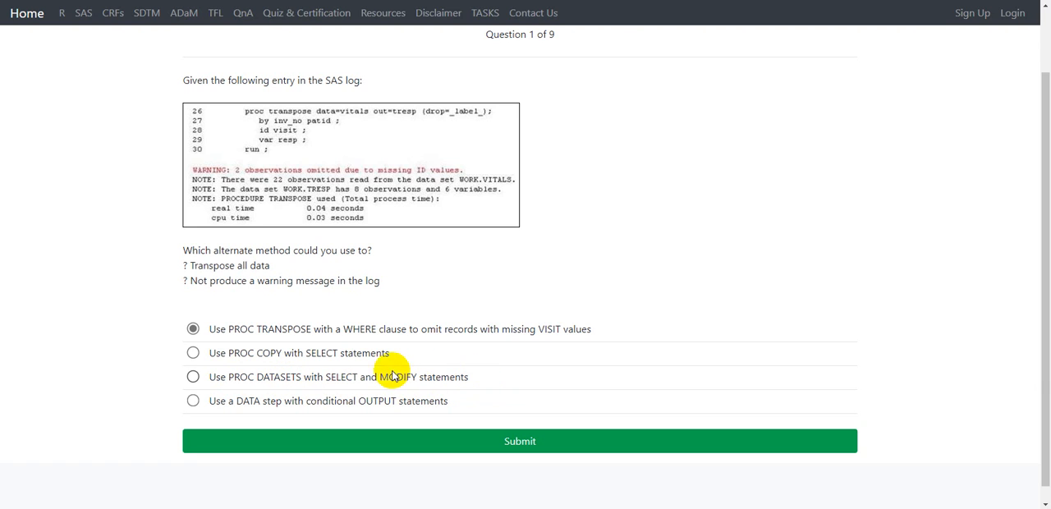
pyautogui.moveTo(407, 365)
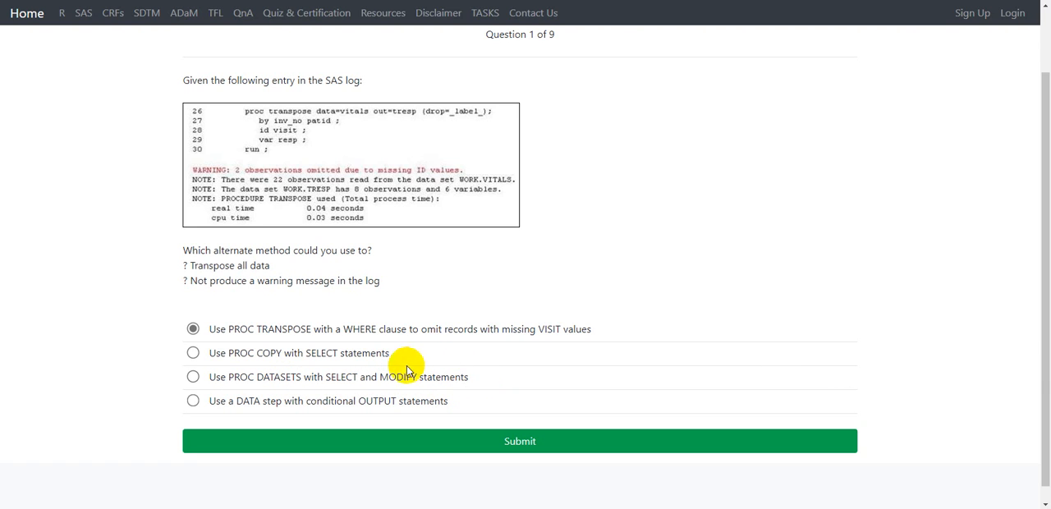
pyautogui.moveTo(408, 387)
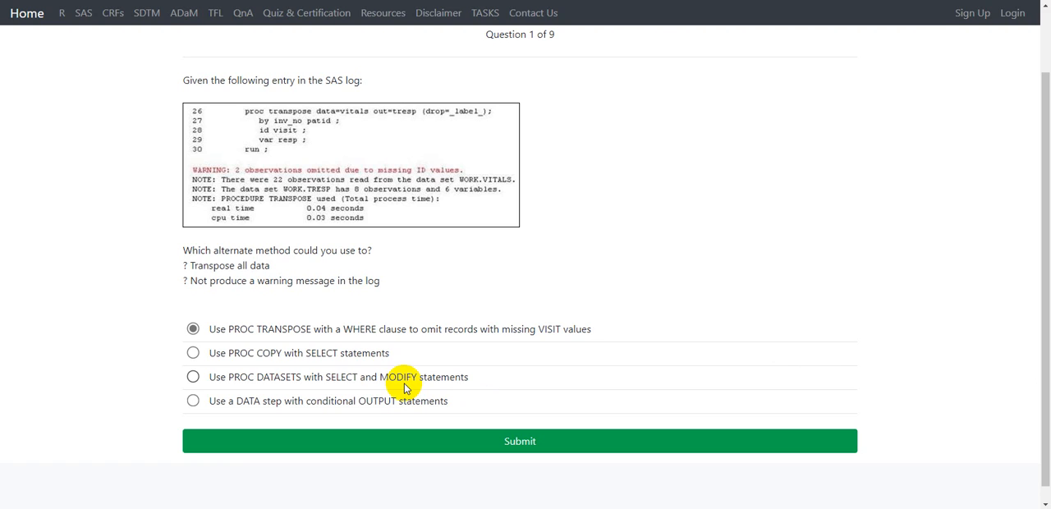
pyautogui.moveTo(263, 391)
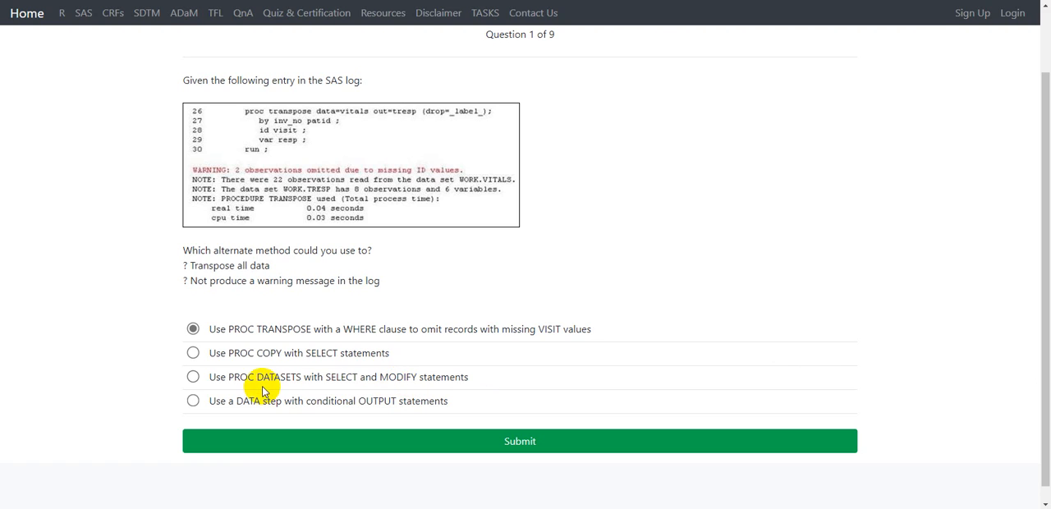
pyautogui.moveTo(358, 386)
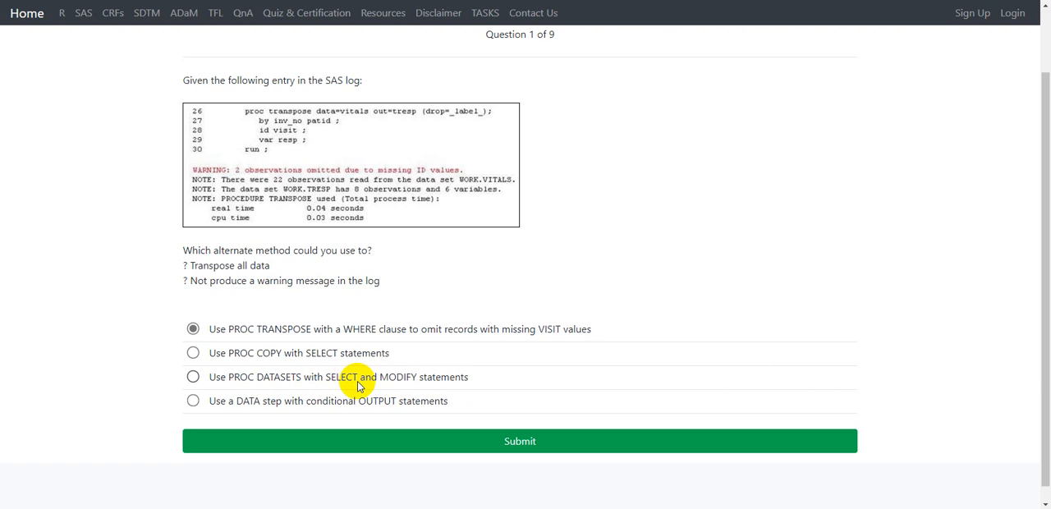
pyautogui.moveTo(217, 416)
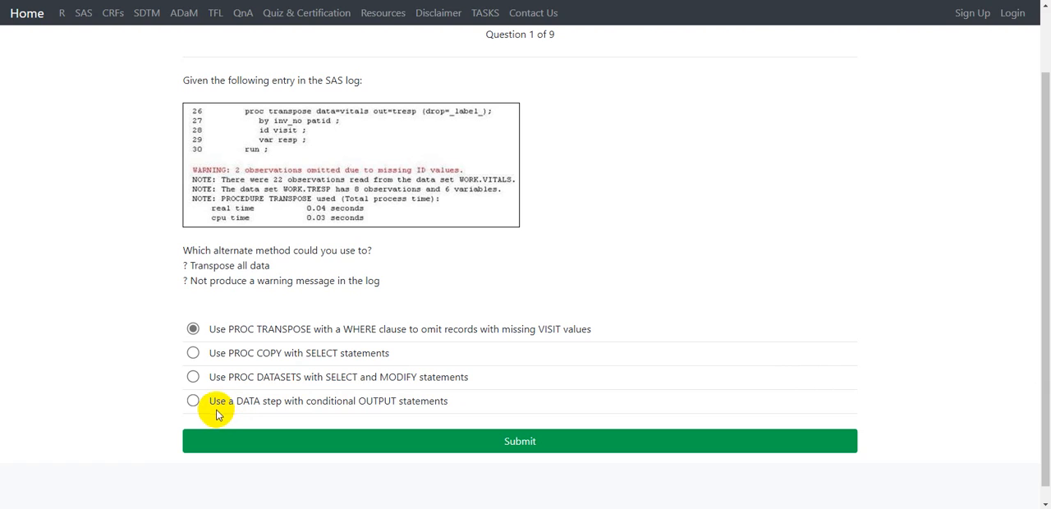
pyautogui.moveTo(294, 409)
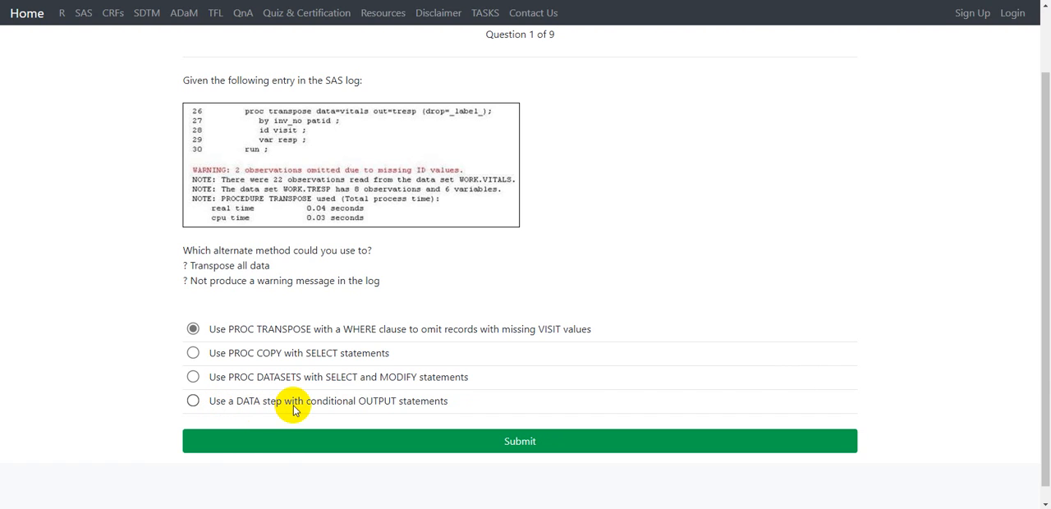
pyautogui.moveTo(441, 407)
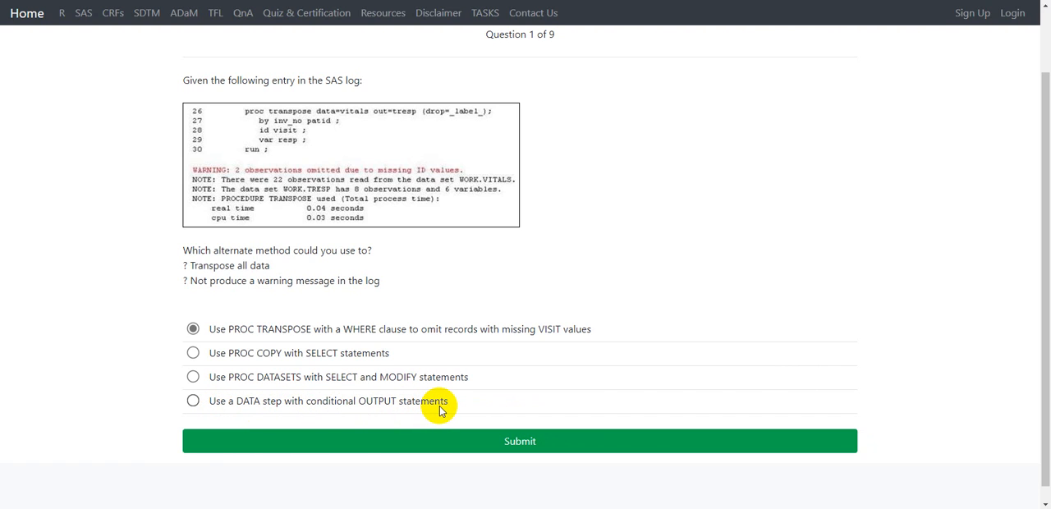
pyautogui.moveTo(286, 411)
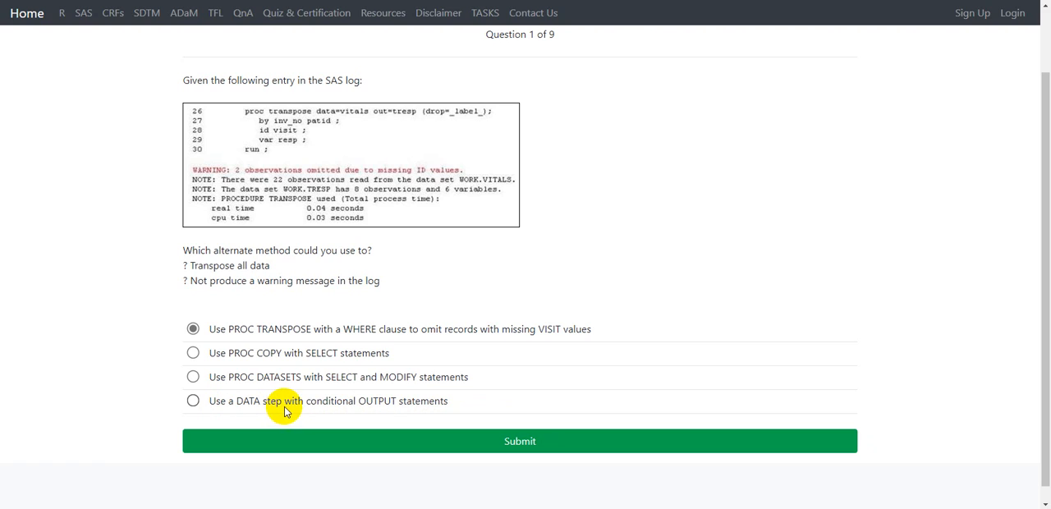
pyautogui.moveTo(309, 408)
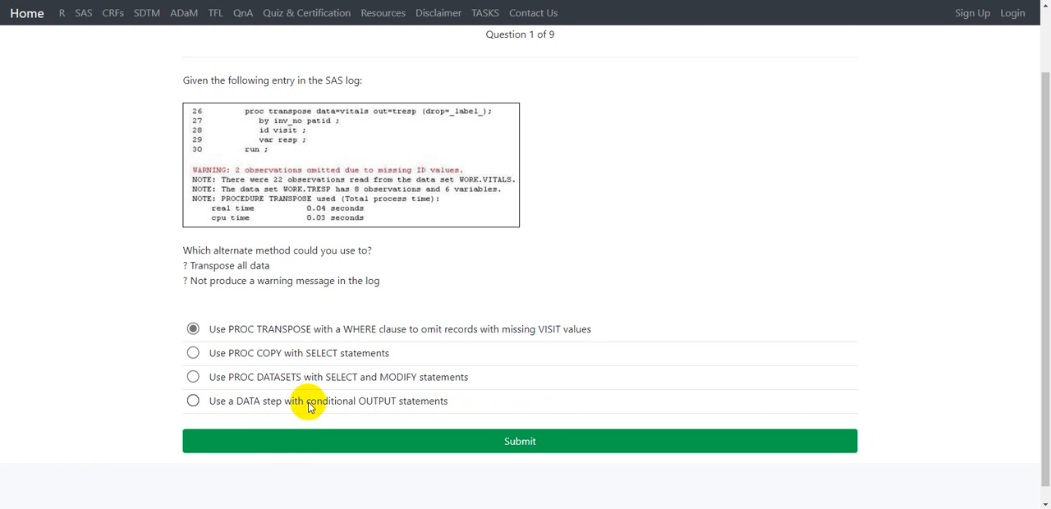